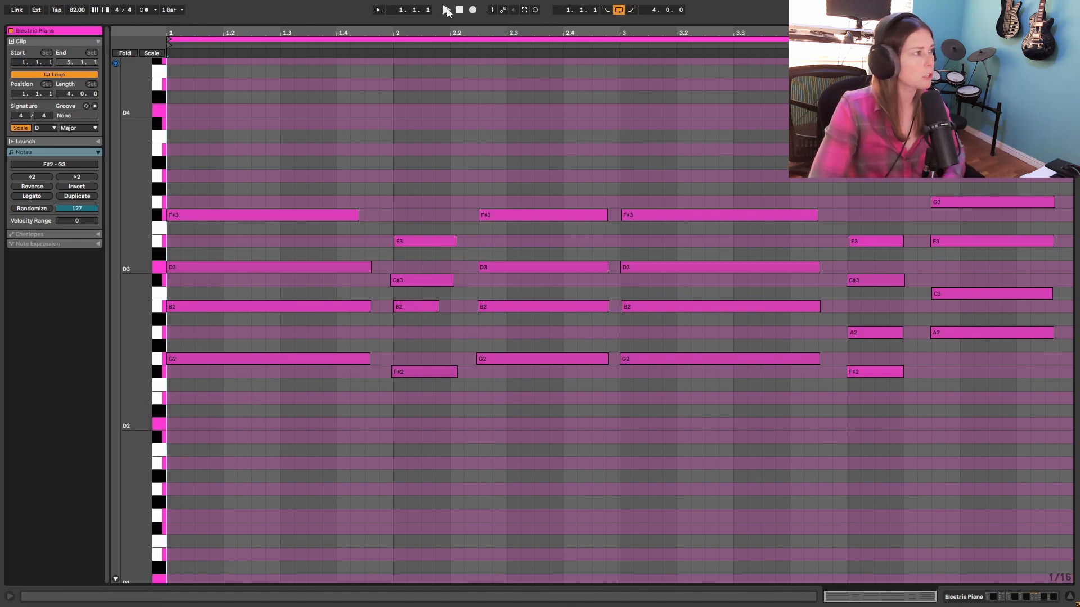
- Play back the Electric Piano chord loop, then select a group of notes in the piano roll
left_click(444, 10)
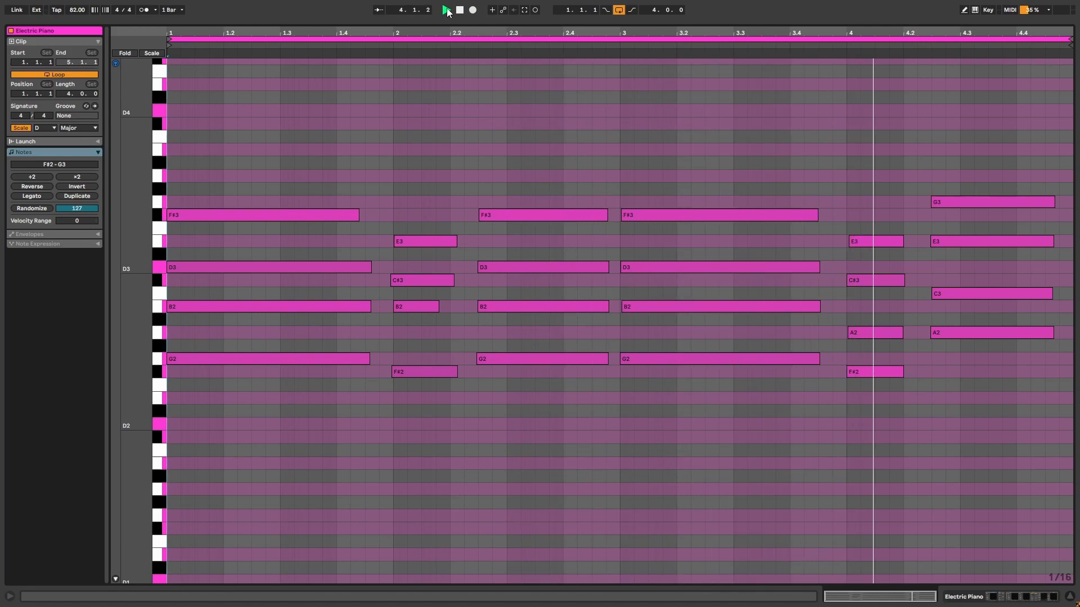
left_click(445, 10)
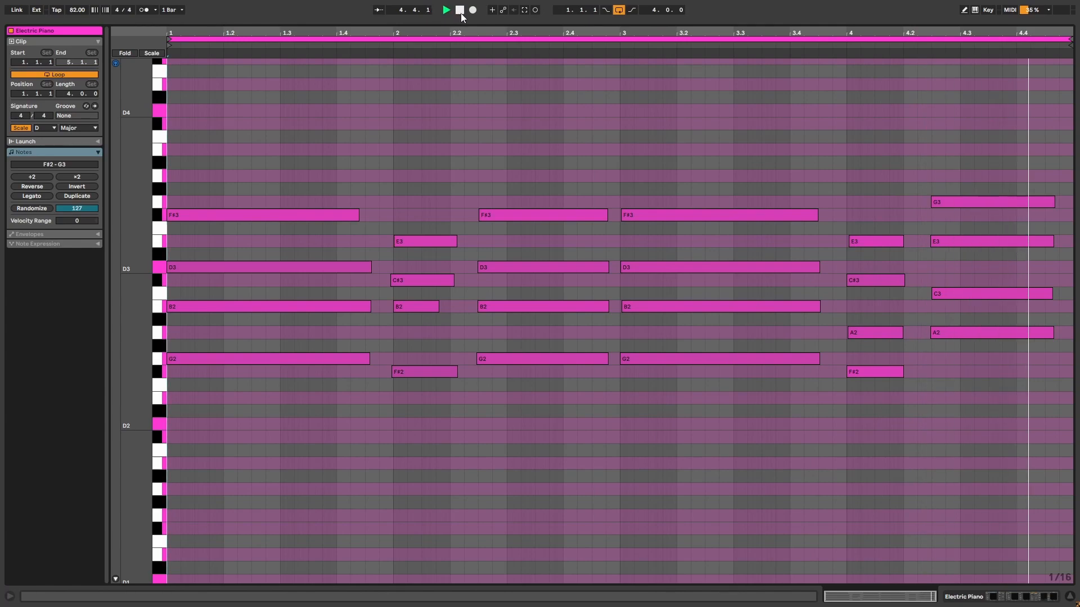
left_click(446, 11)
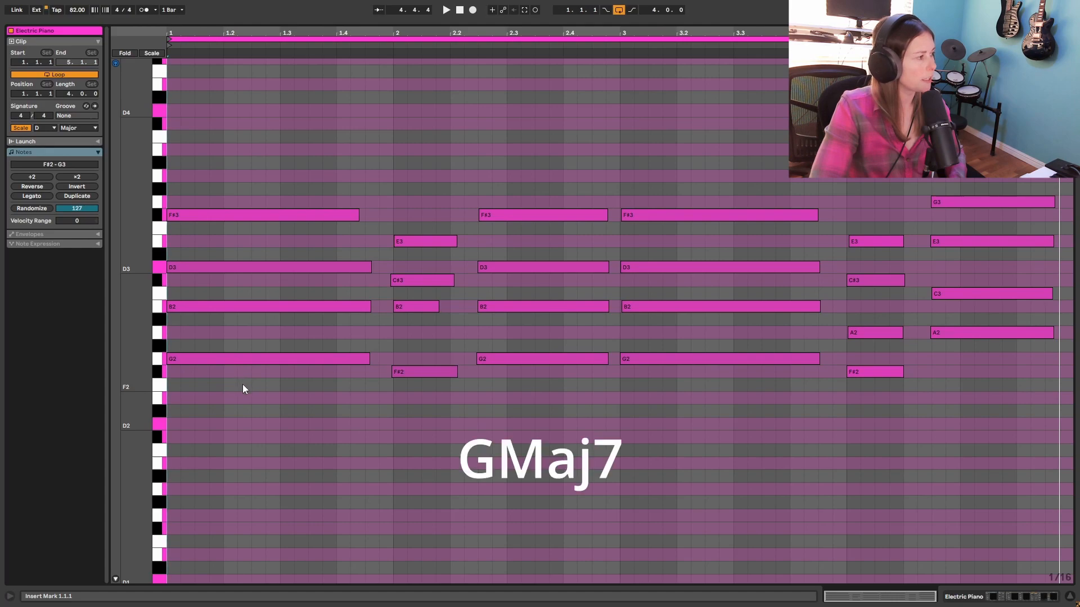
left_click_drag(167, 207, 372, 365)
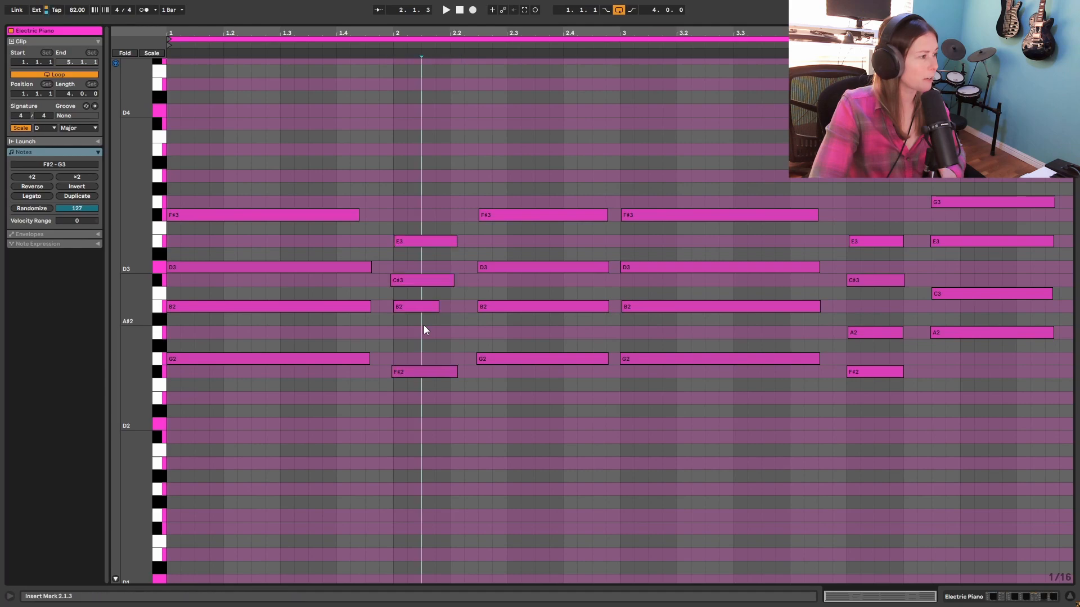
- Select the short note at bar 2, then the final chord's C3 to raise it to C#3, and audition
left_click(413, 333)
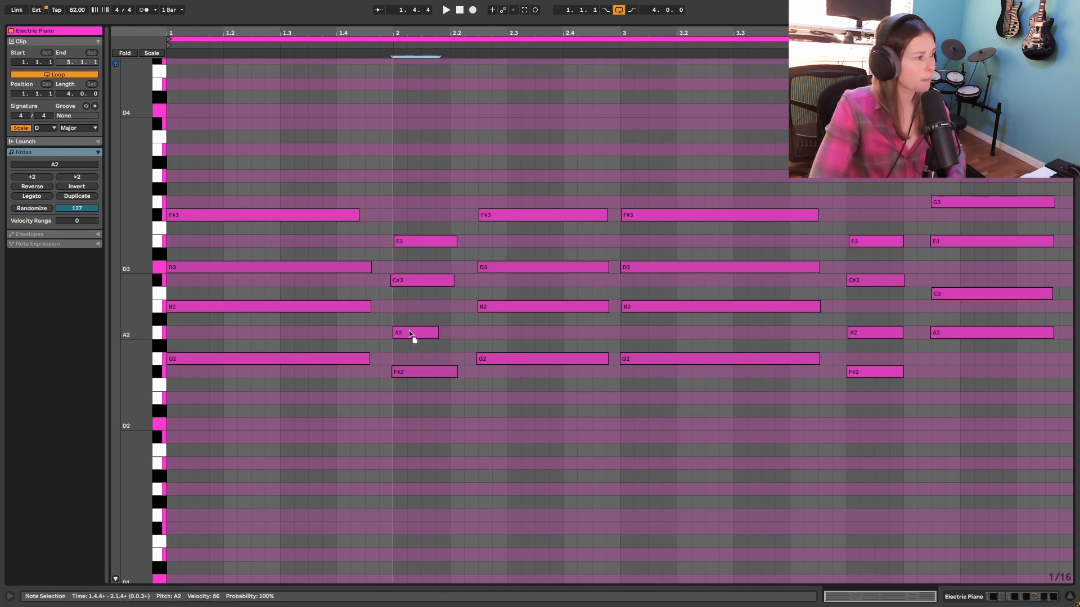
left_click(415, 332)
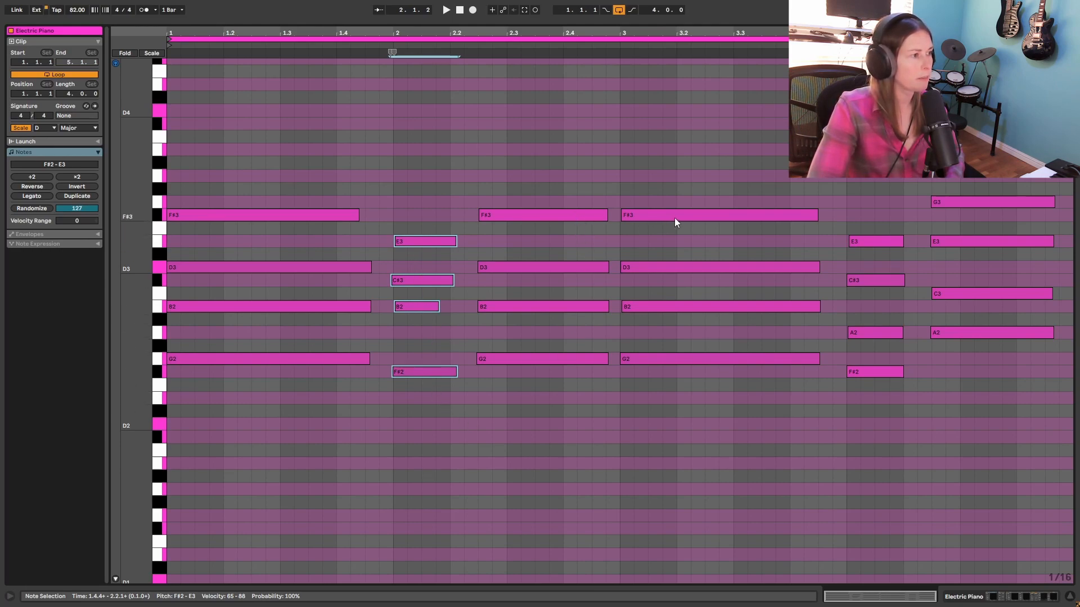
mouse_move(863, 415)
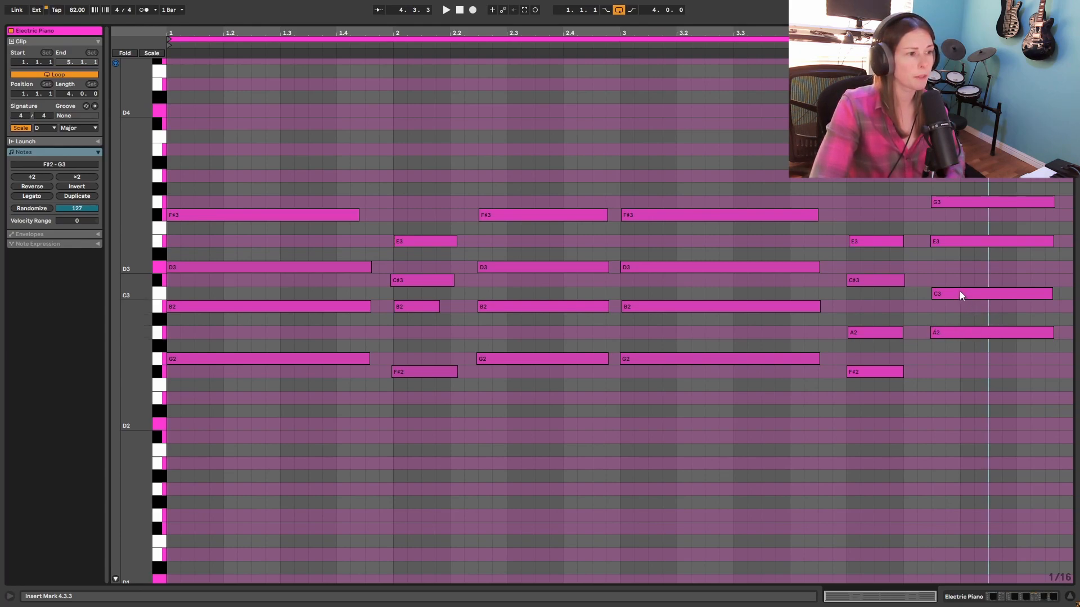
left_click(992, 293)
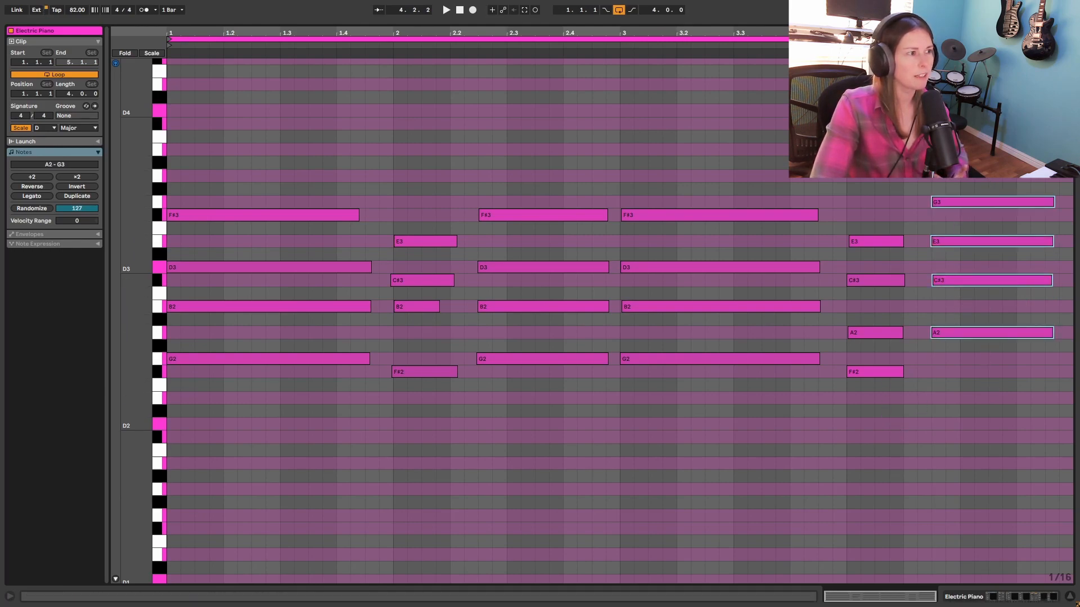
left_click(445, 10)
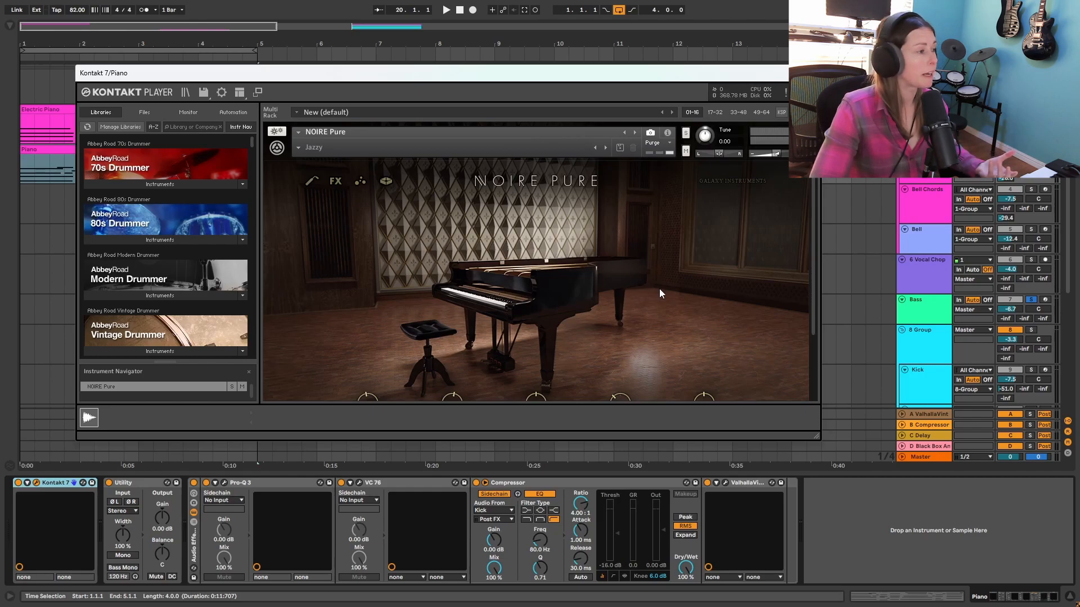
mouse_move(628, 285)
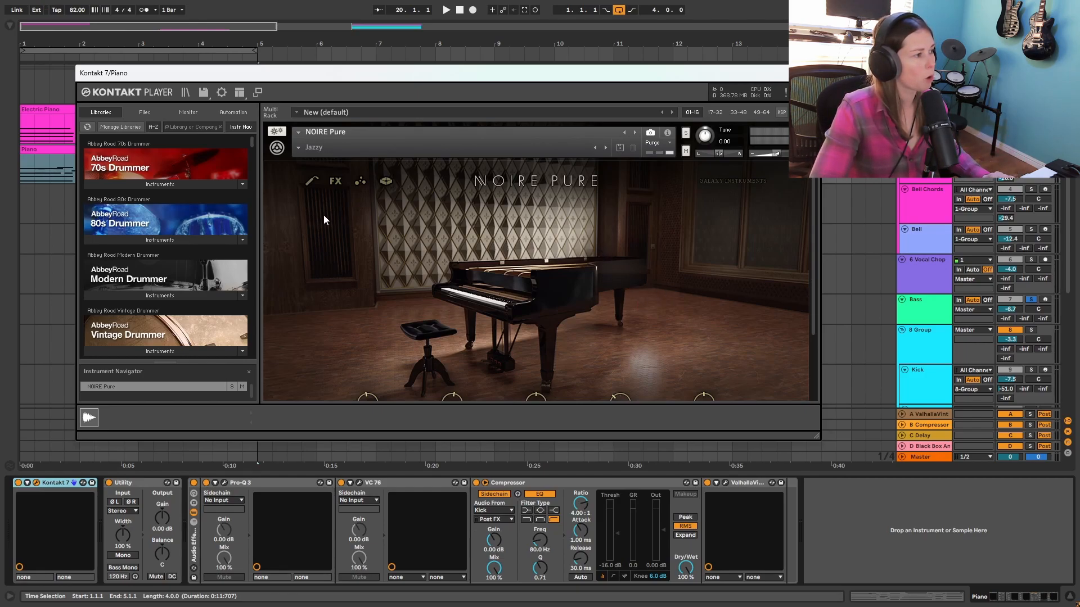
mouse_move(329, 155)
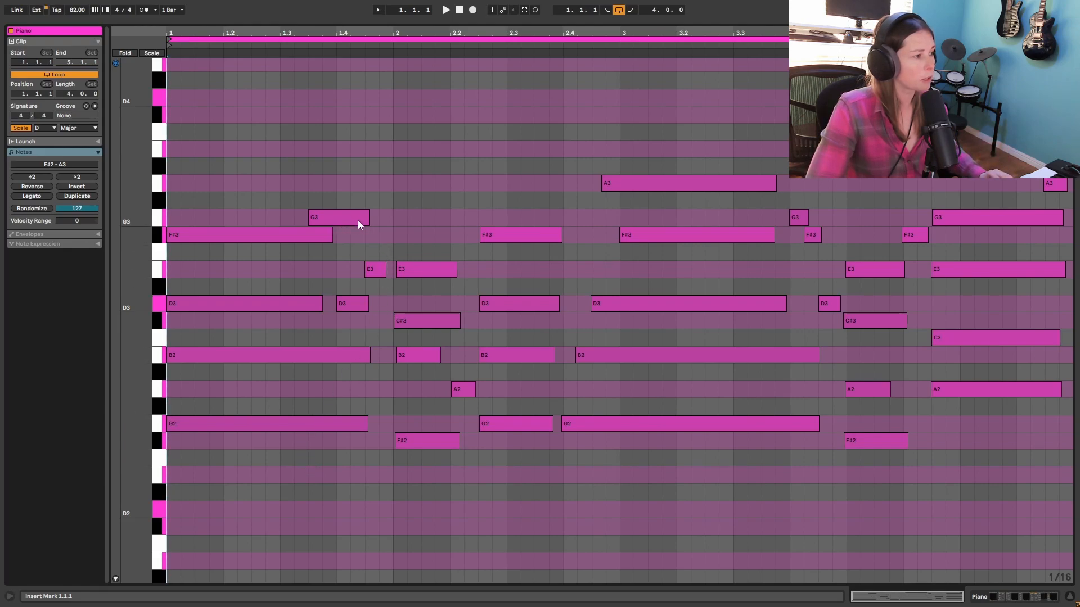
mouse_move(629, 453)
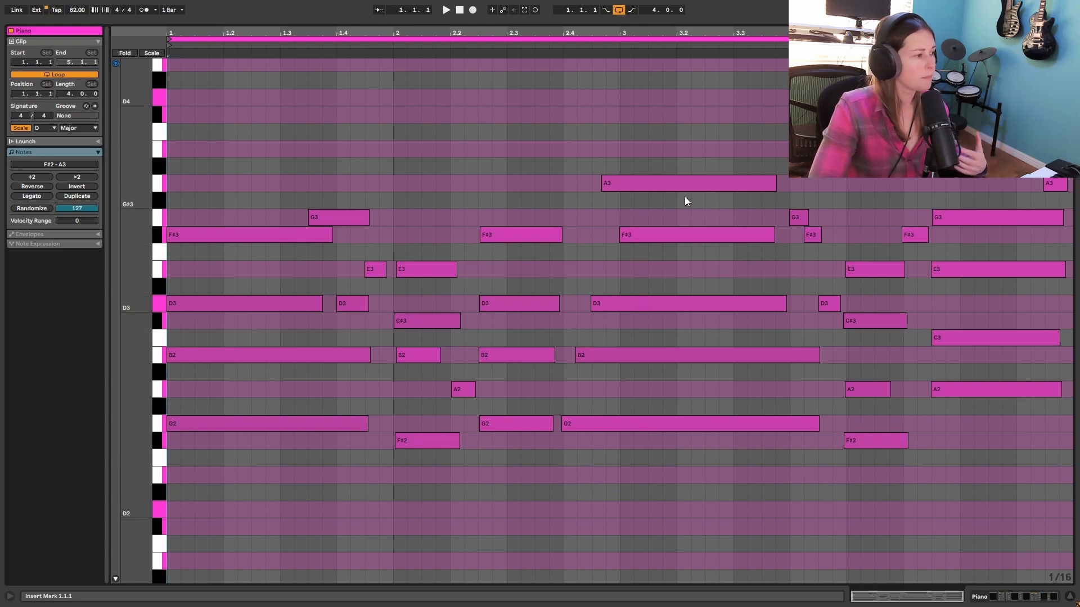
mouse_move(816, 200)
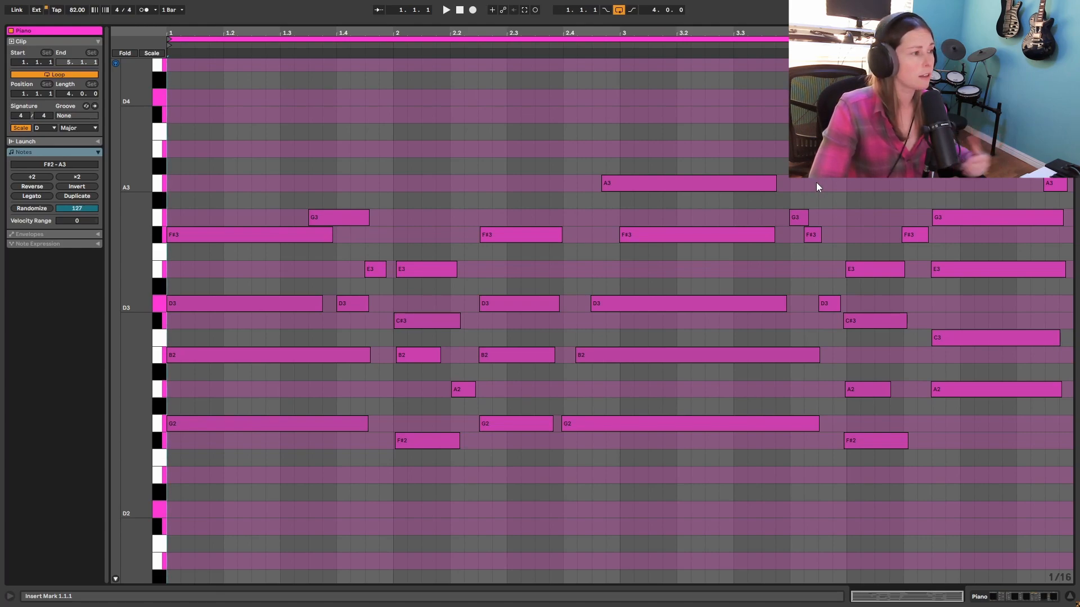
mouse_move(733, 196)
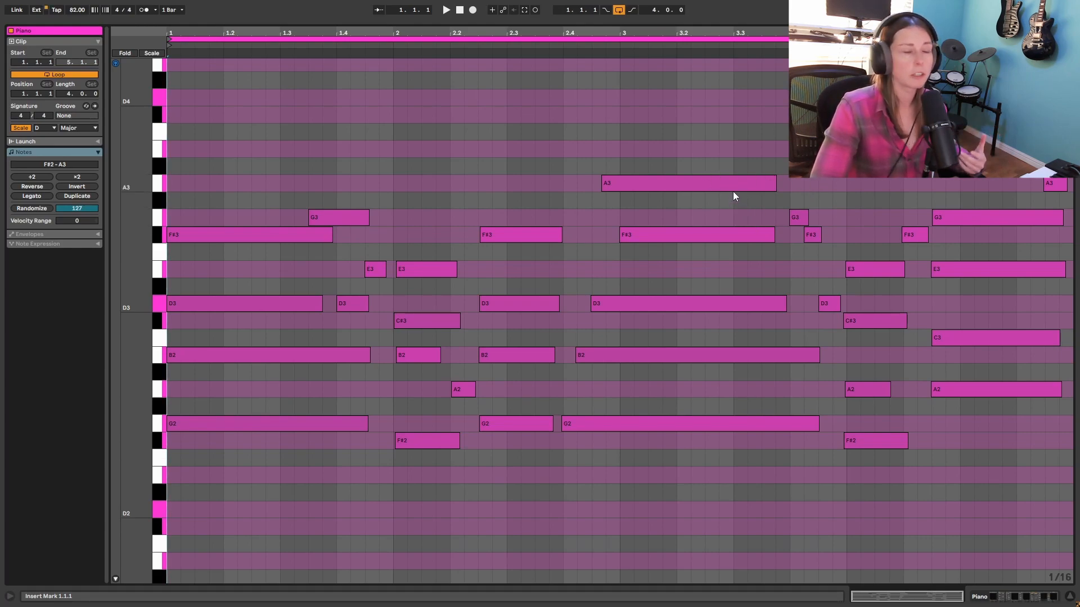
- Play back the Piano clip's melody and stop
left_click(445, 9)
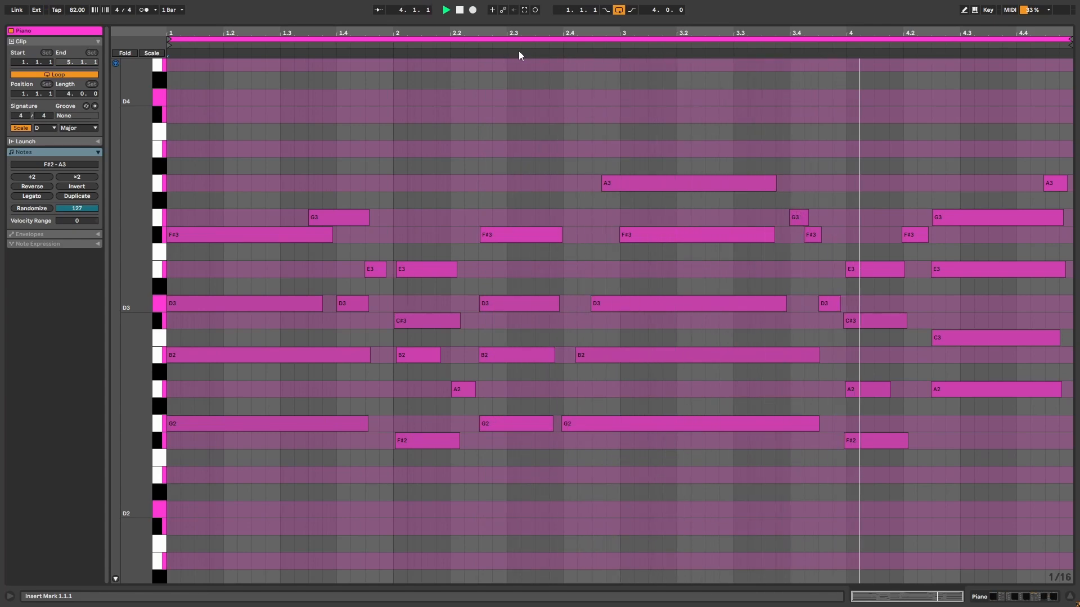
left_click(446, 10)
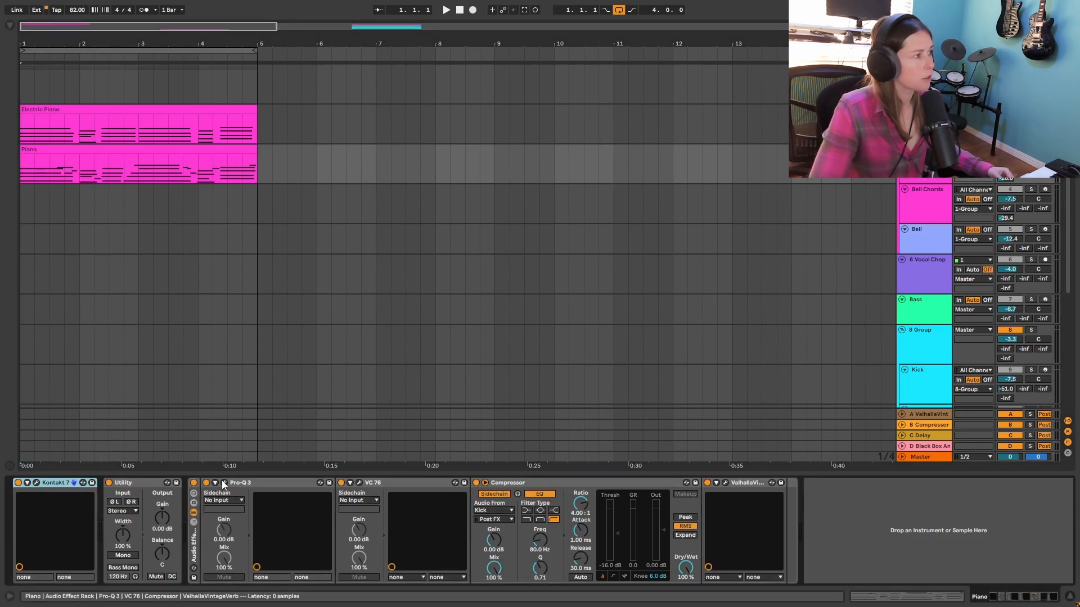
- Inspect the Piano track's VC 76 compressor, then bring up and reposition its ValhallaVintageVerb window
left_click(224, 482)
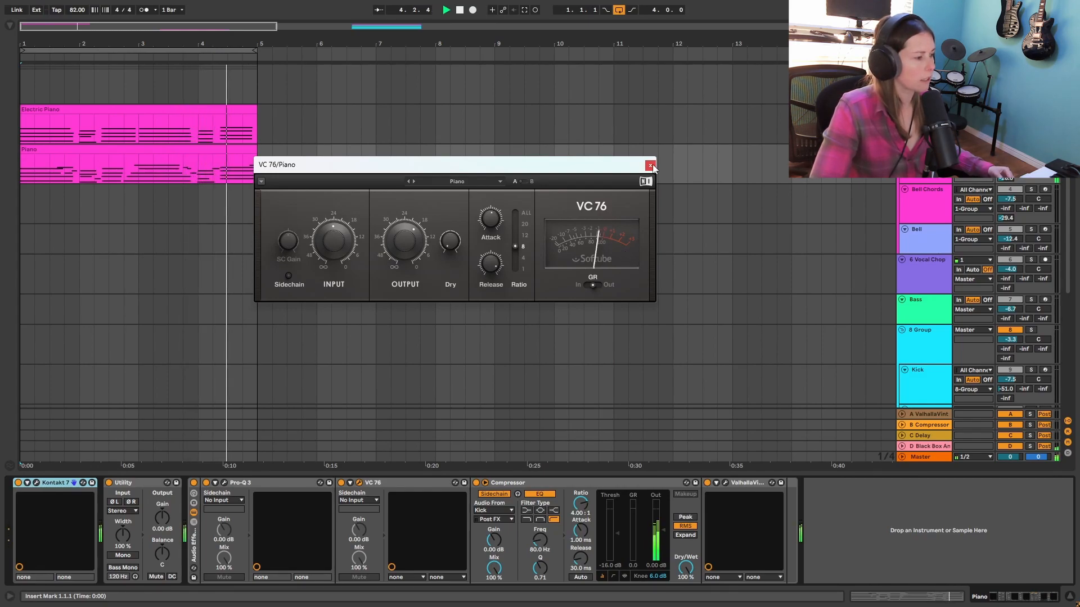
left_click(648, 164)
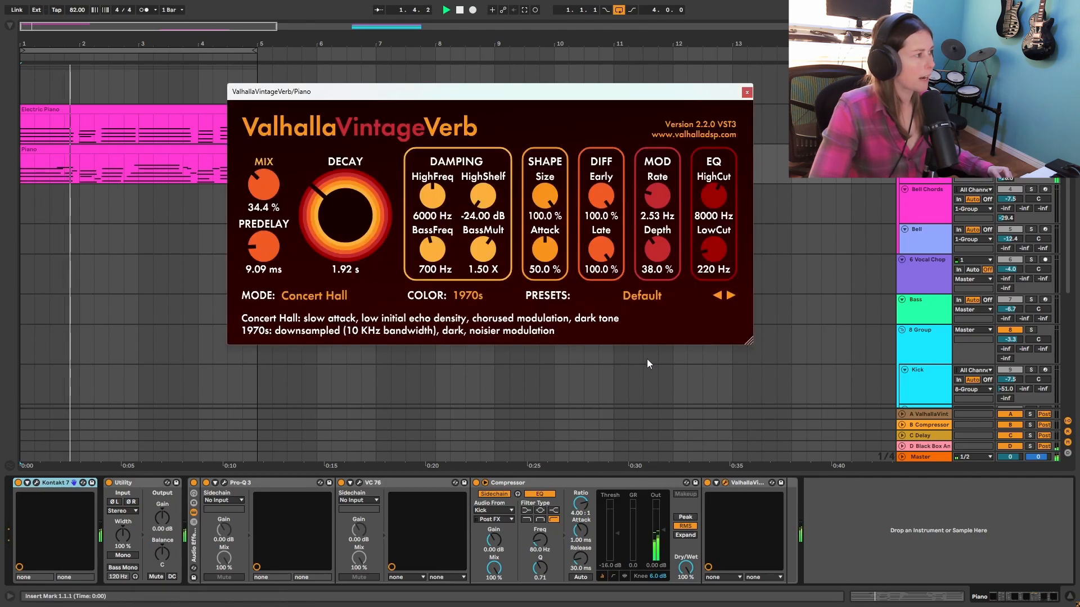
left_click_drag(489, 91, 446, 92)
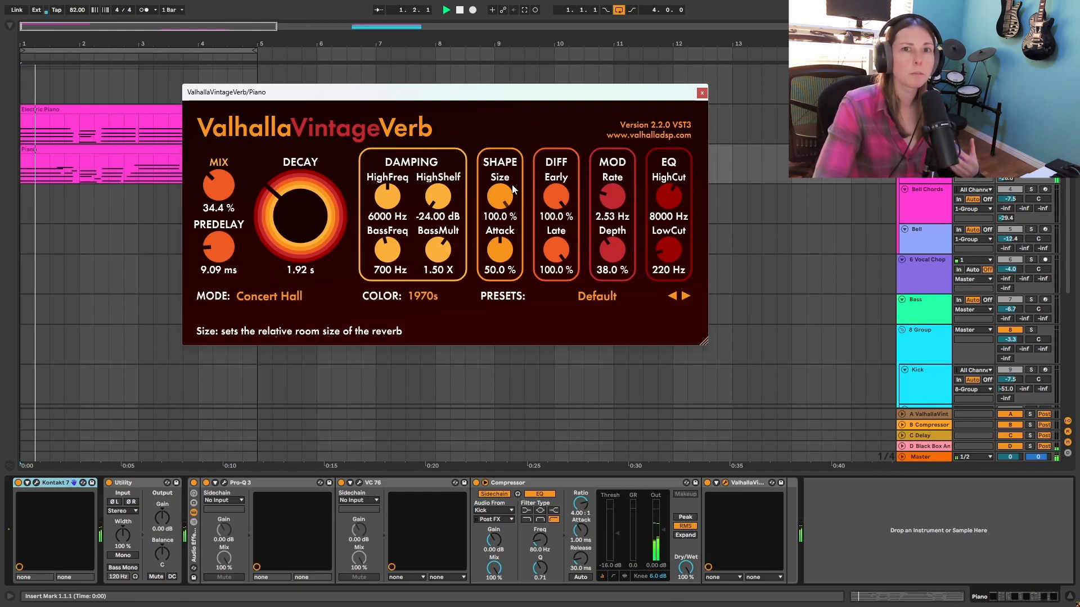
left_click(701, 91)
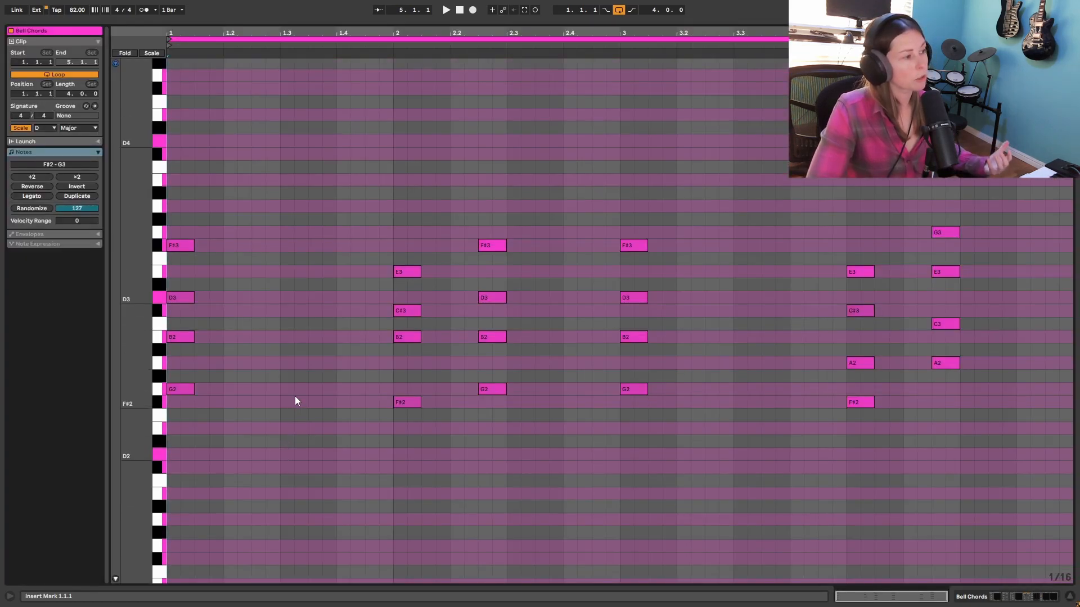
- Play back the Bell Chords clip's chord stabs
left_click(446, 9)
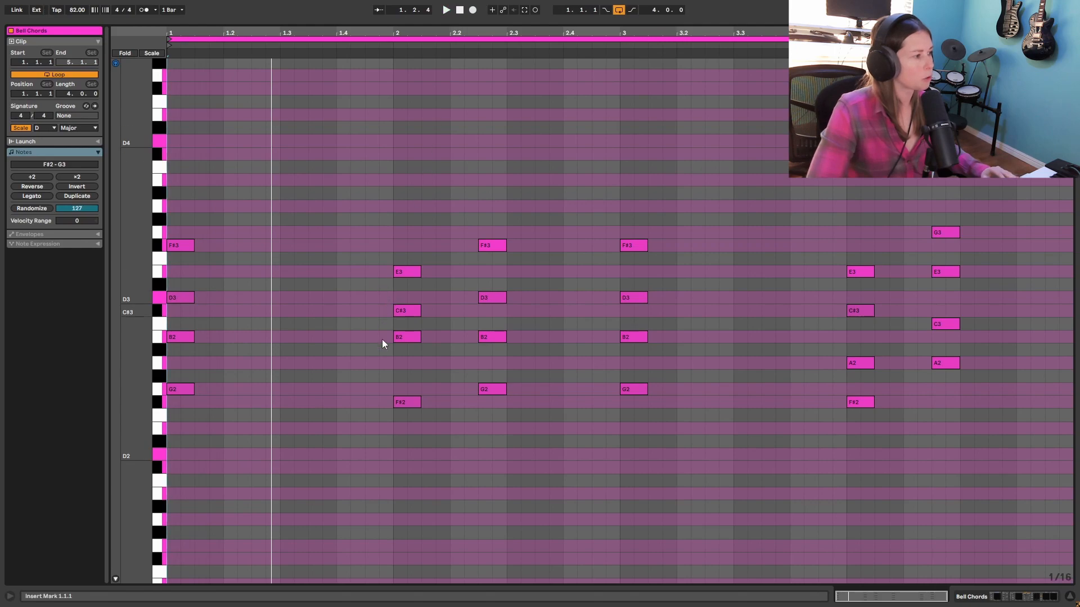
mouse_move(566, 76)
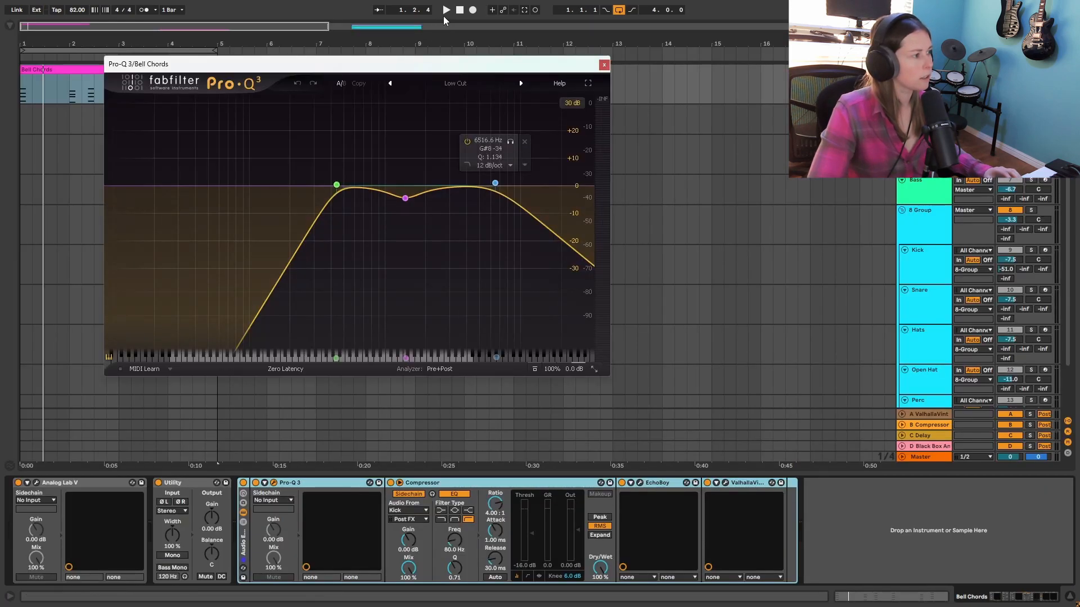
- Play the Bell Chords part while viewing its Pro-Q 3 EQ, then inspect its EchoBoy delay
left_click(446, 11)
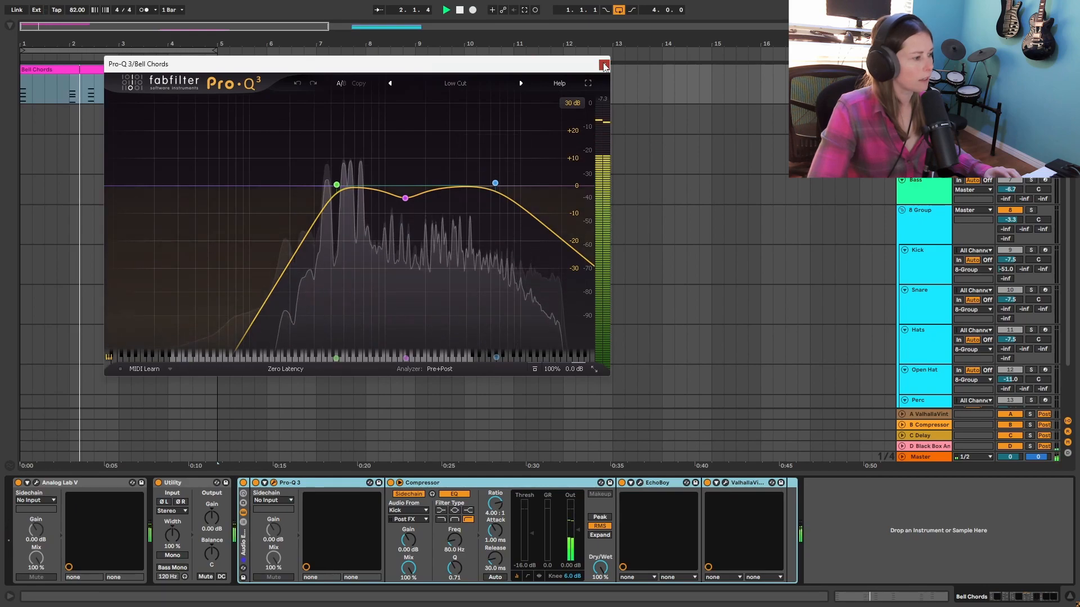
left_click(604, 64)
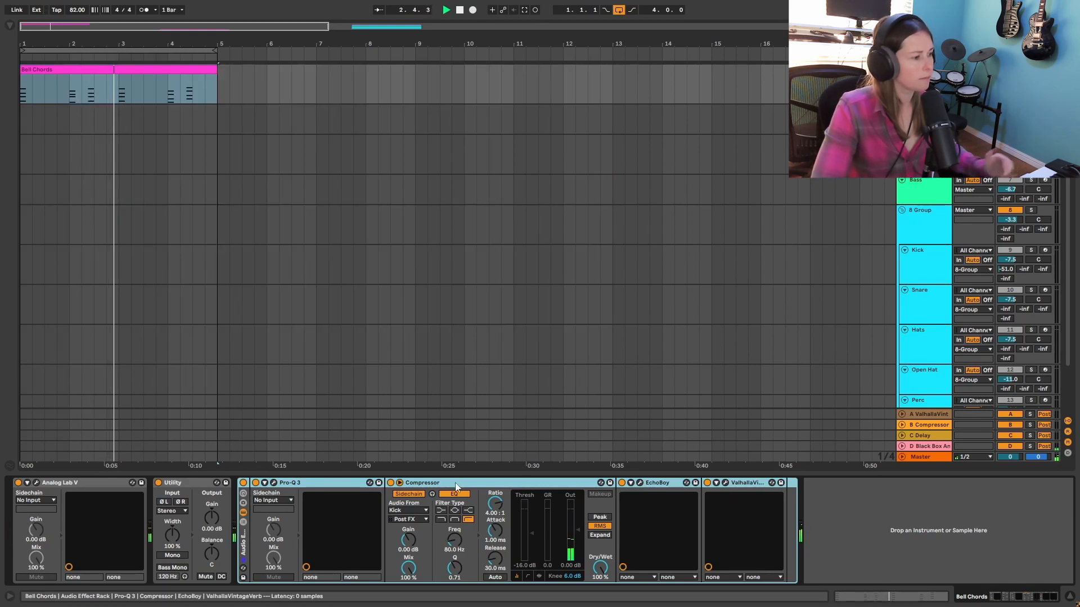
left_click(629, 482)
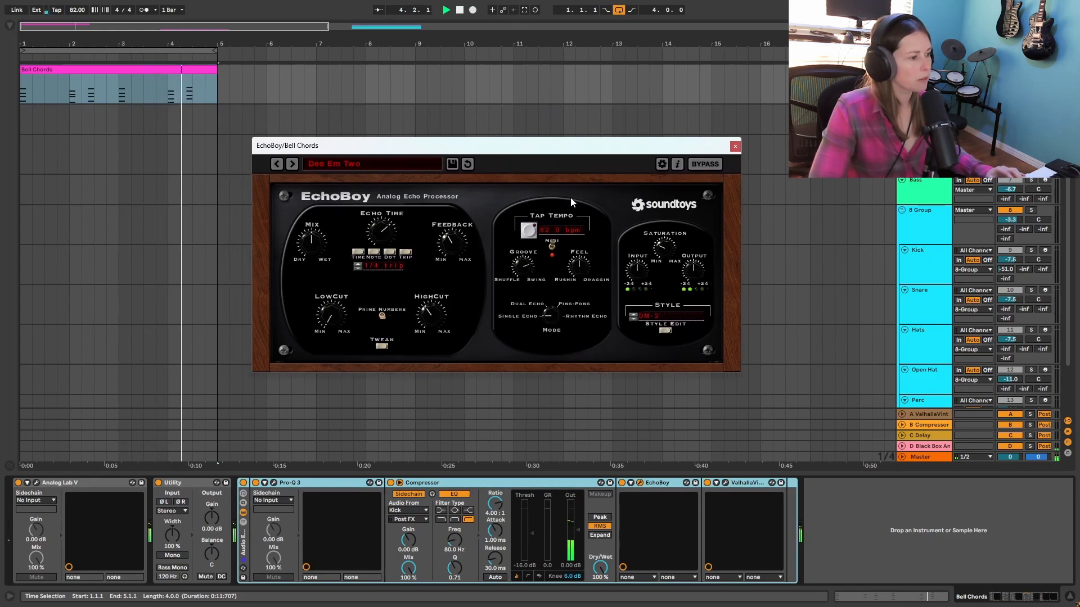
left_click(734, 146)
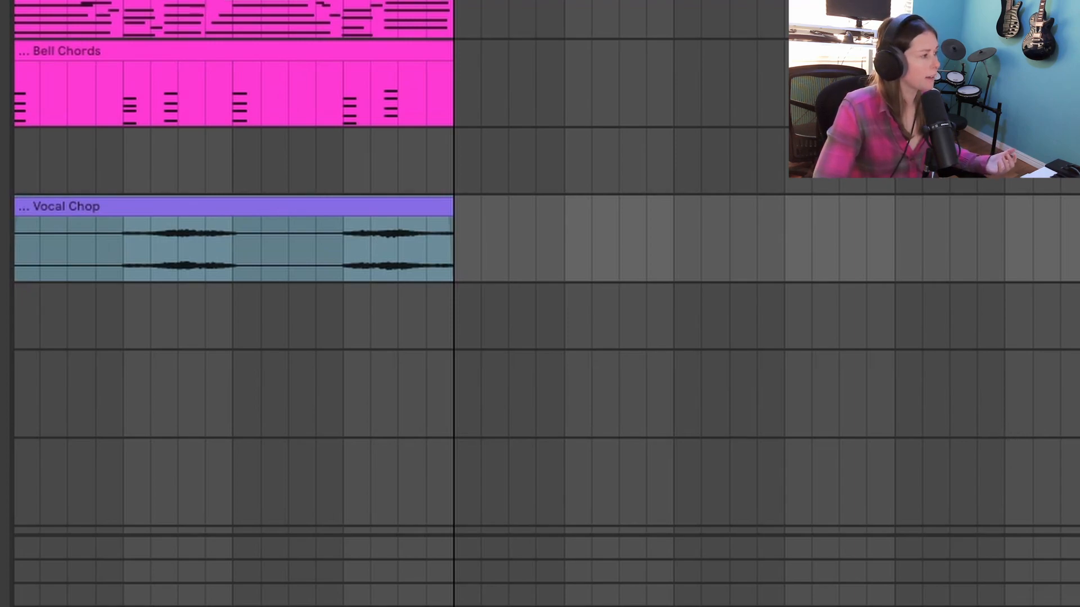
- Select and audition the Vocal Chop clip, then inspect its ValhallaVintageVerb plate reverb
left_click(231, 248)
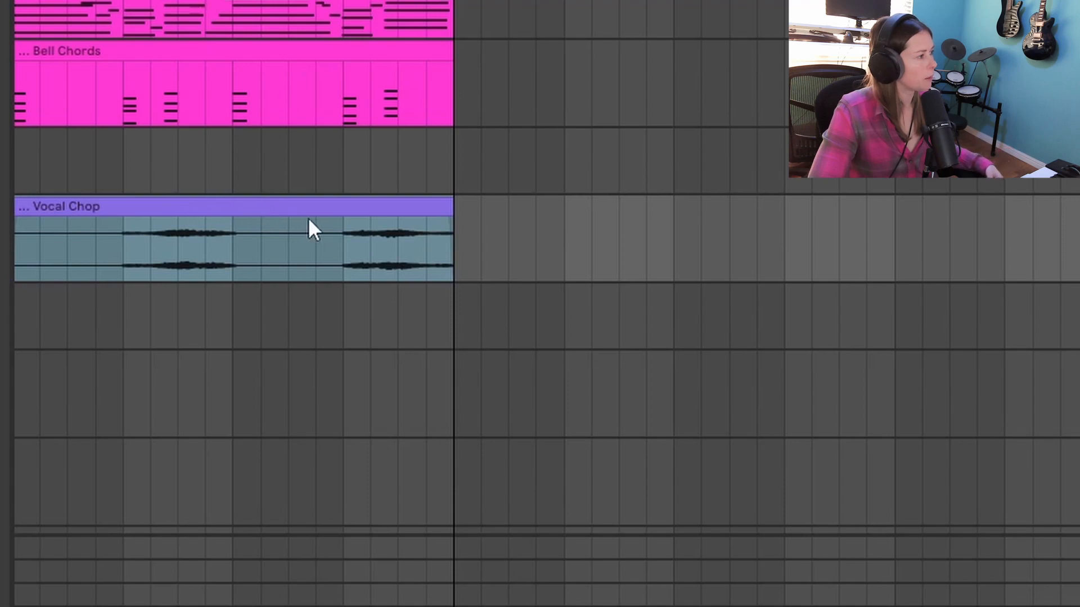
left_click(207, 248)
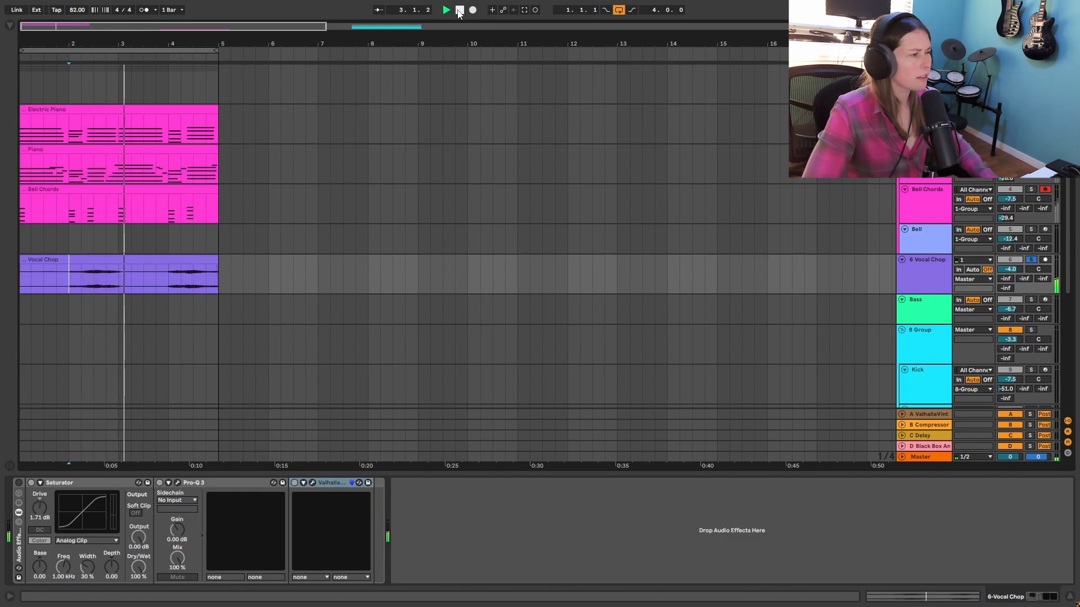
left_click(471, 9)
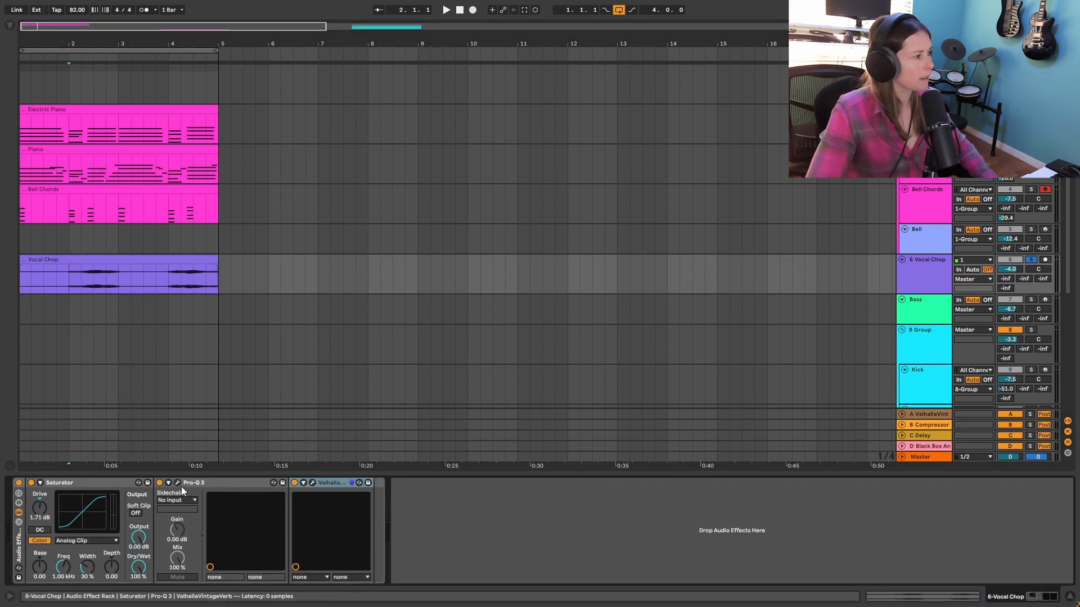
left_click(184, 492)
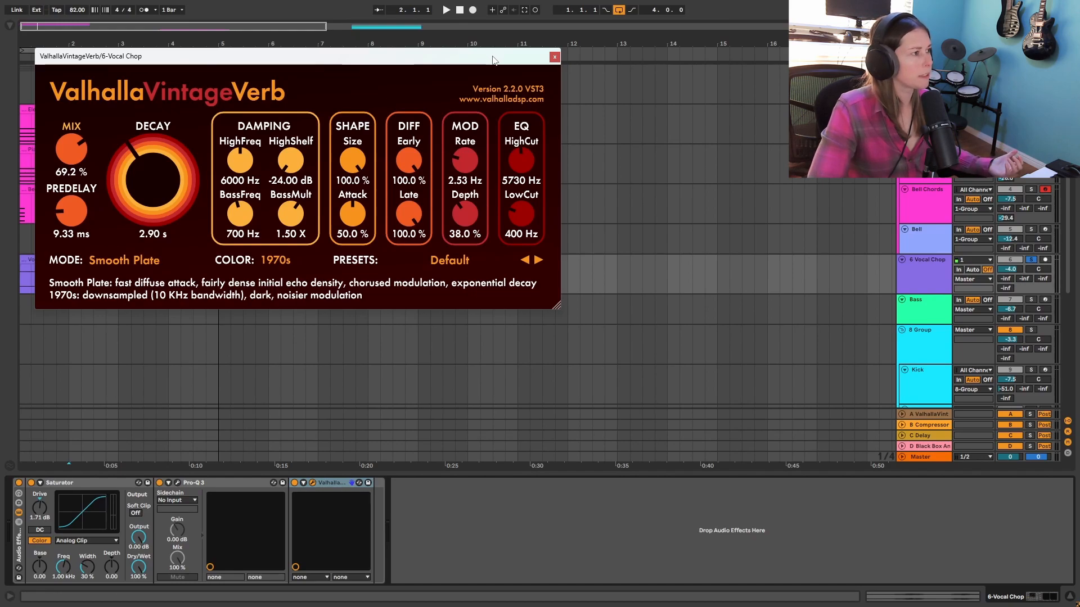
left_click(555, 57)
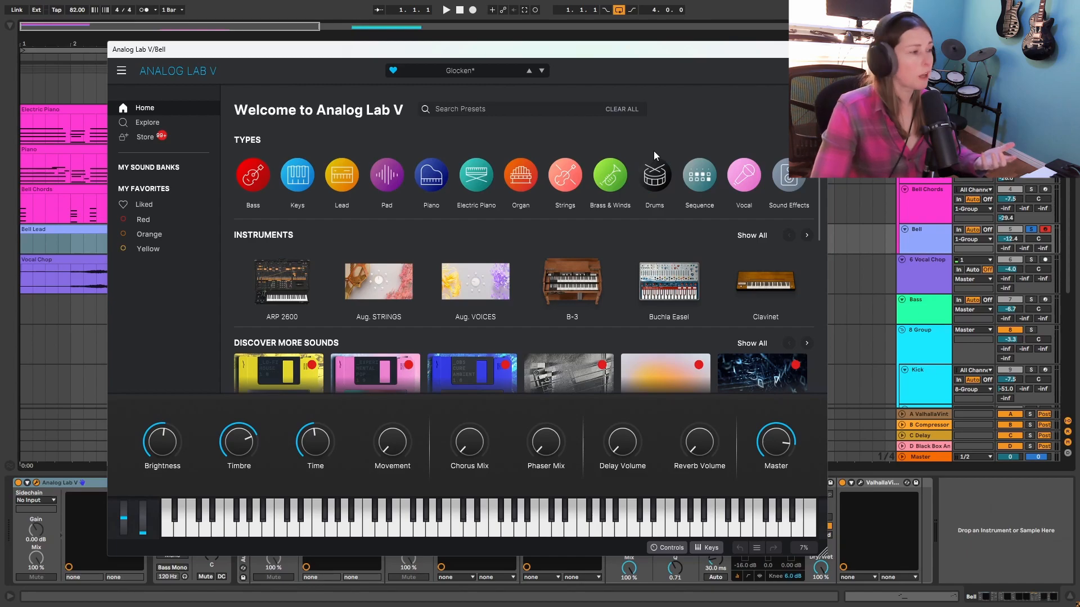
mouse_move(644, 172)
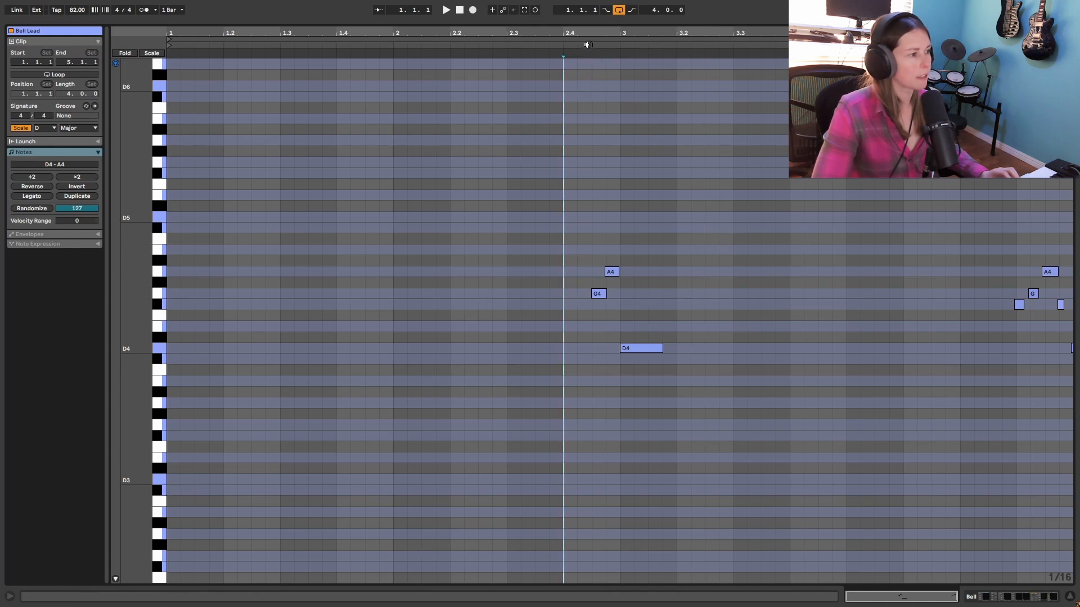
- Play the Bell Lead melody from the Glocken preset
left_click(445, 10)
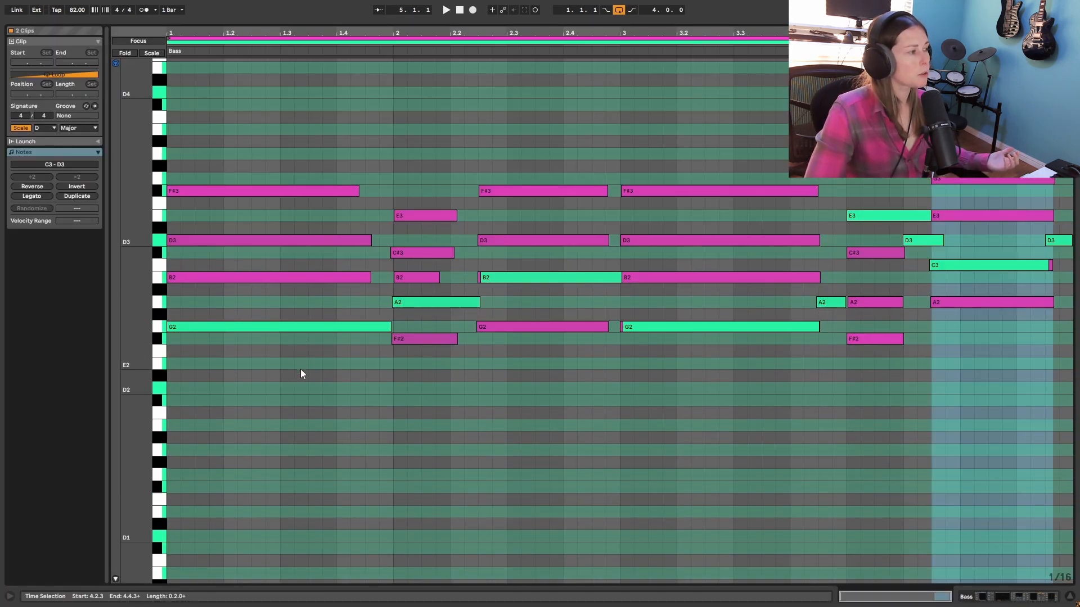
mouse_move(306, 372)
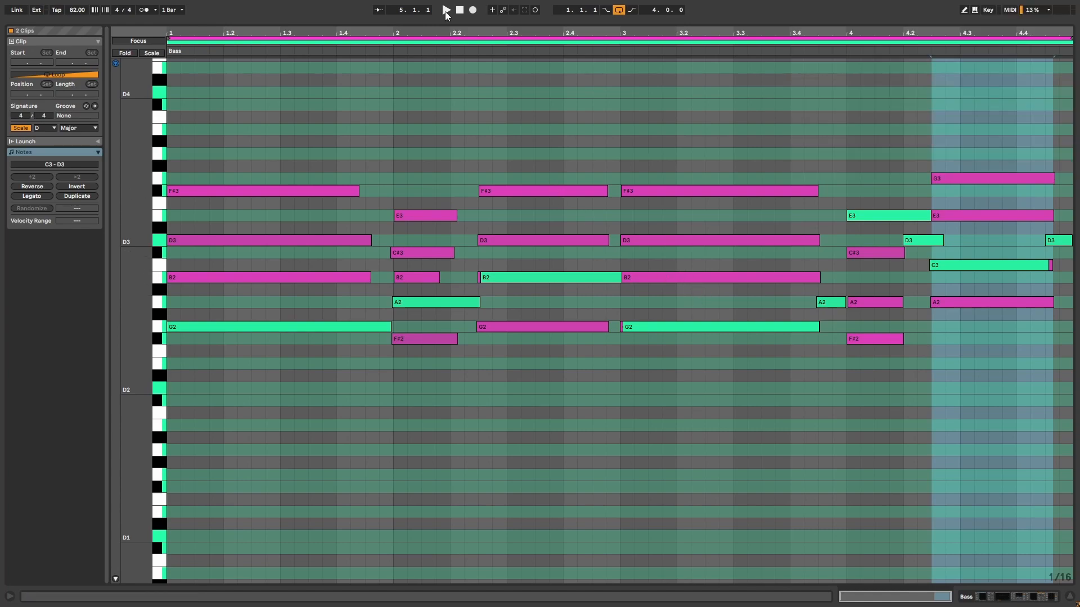
- Play the Bass and chord notes together in the multi-clip piano roll
left_click(445, 10)
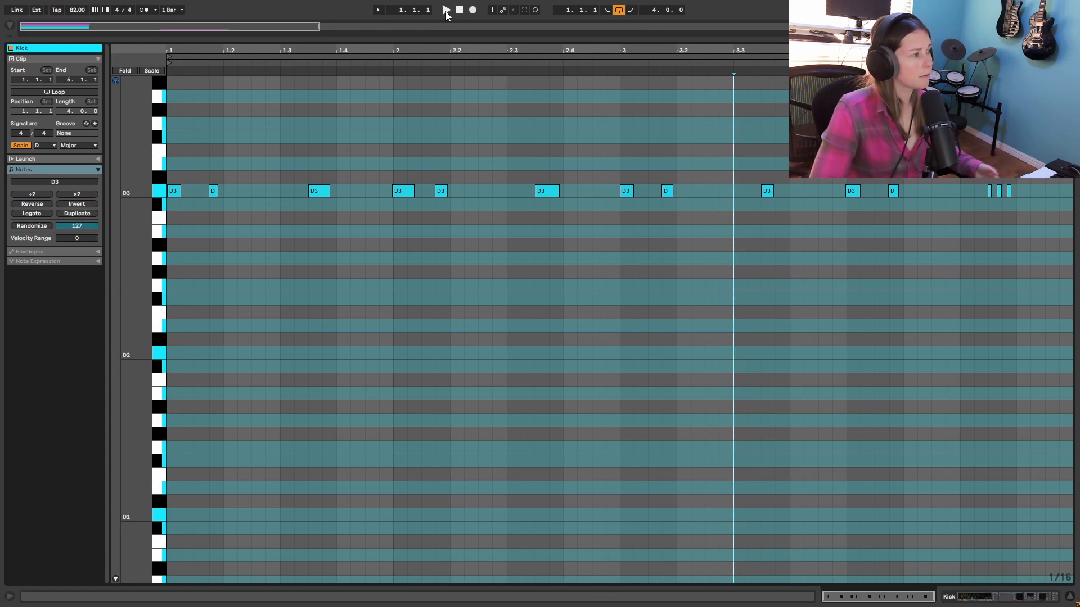
- Play and stop the Kick pattern, then play and stop the Snare's D3 hits
left_click(444, 10)
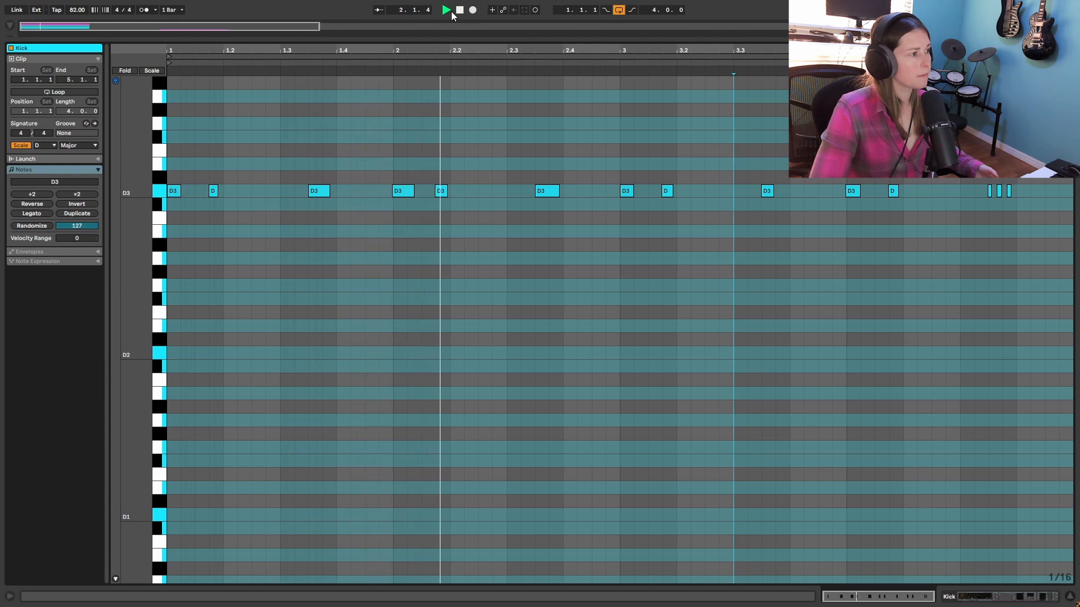
left_click(459, 10)
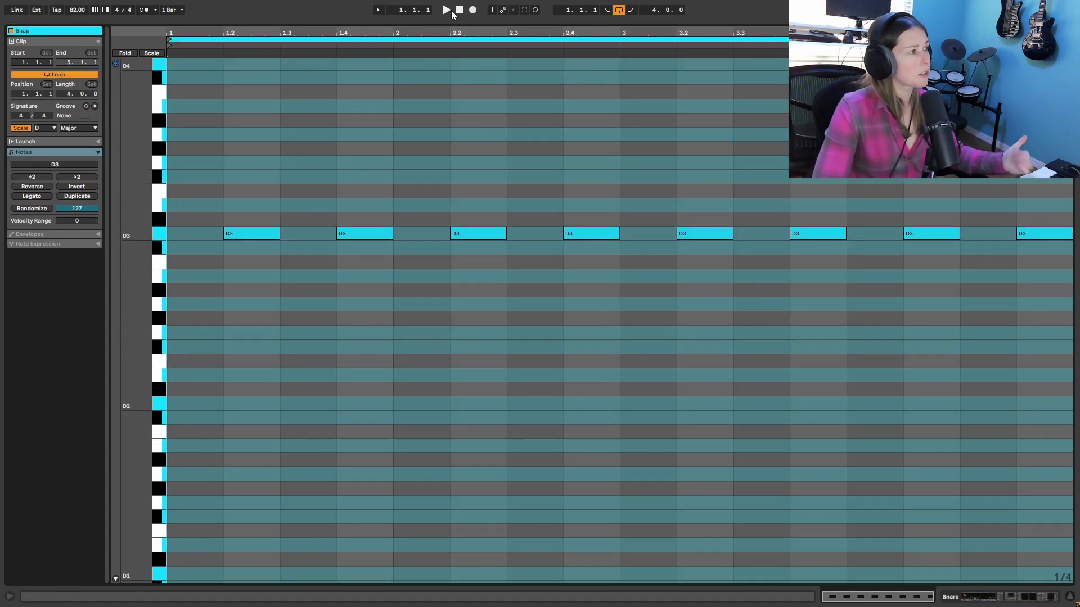
left_click(446, 11)
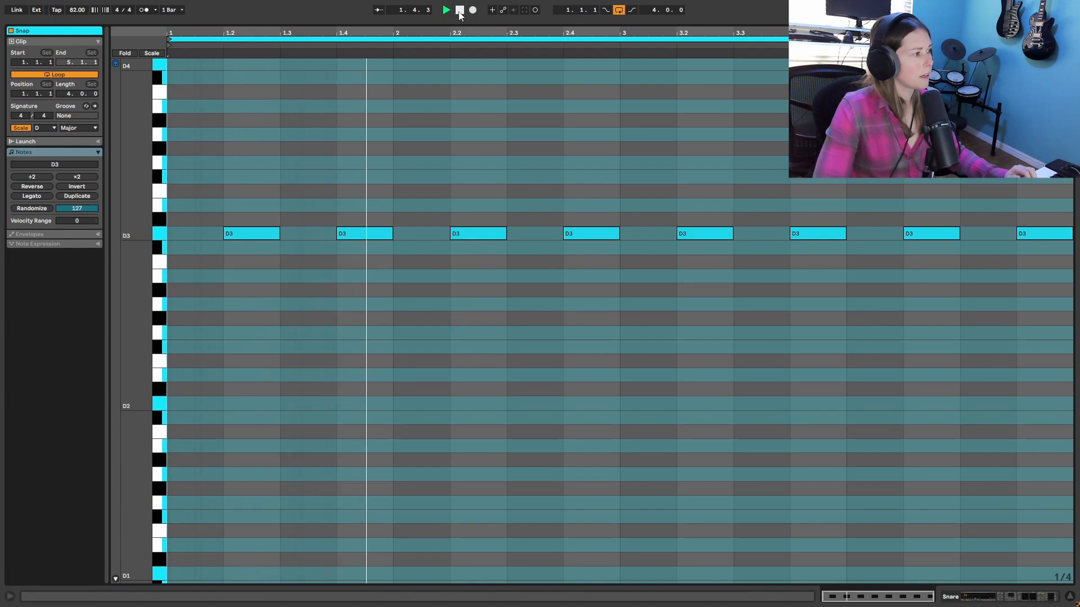
left_click(459, 10)
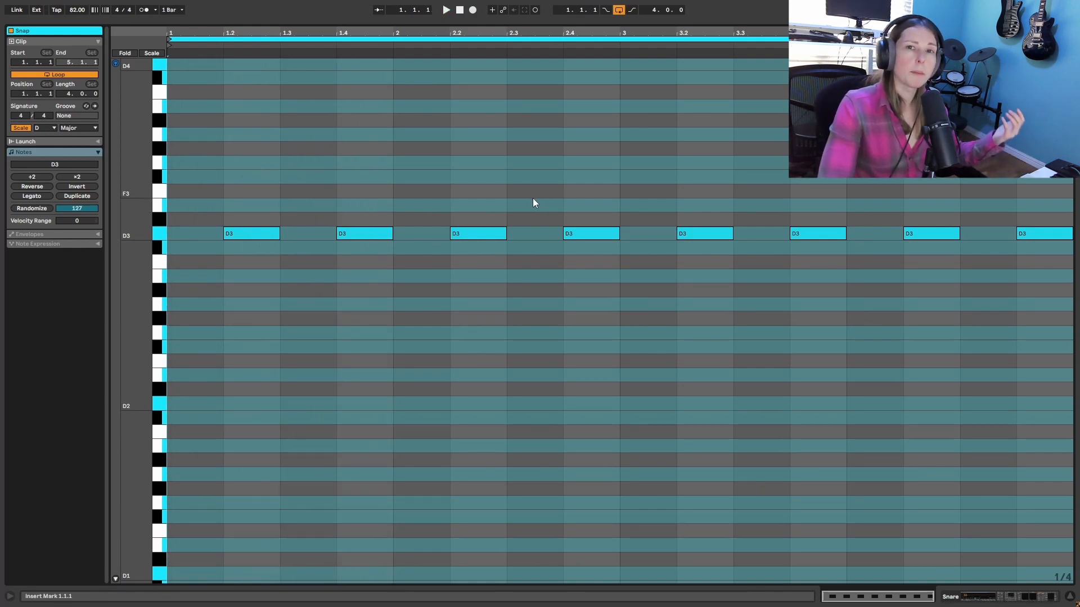
mouse_move(521, 199)
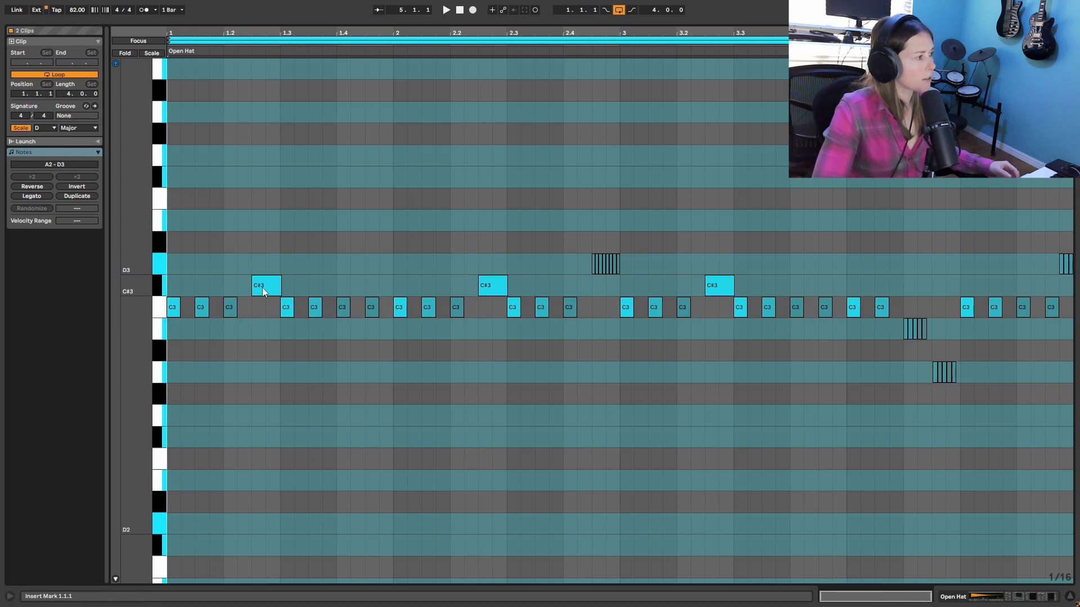
- Inspect a longer C#3 hat note, play the Open Hat pattern, then play and stop the Percussion pattern
left_click(265, 285)
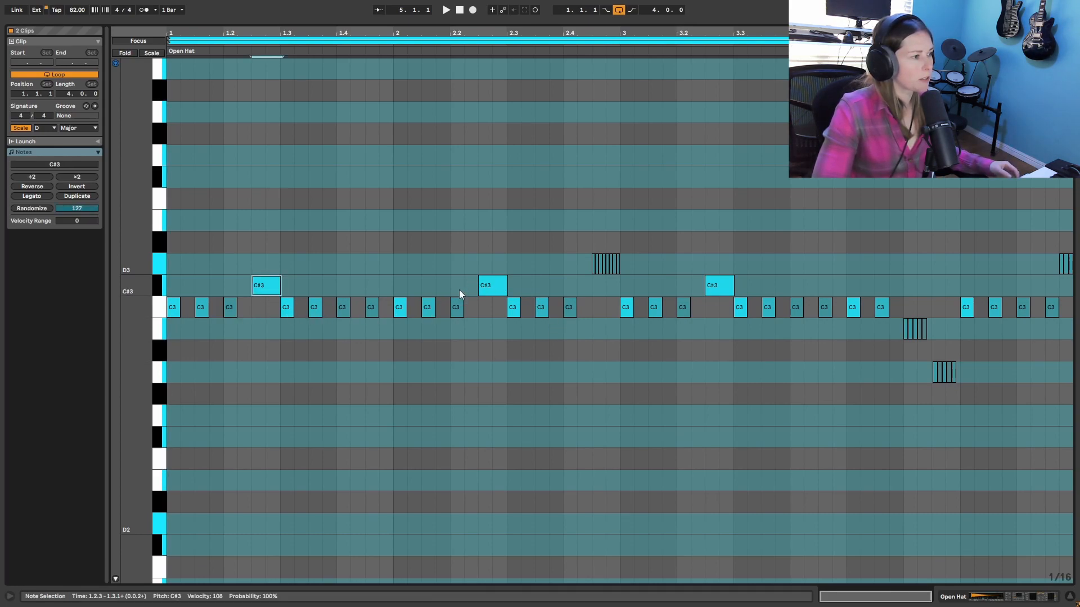
mouse_move(601, 276)
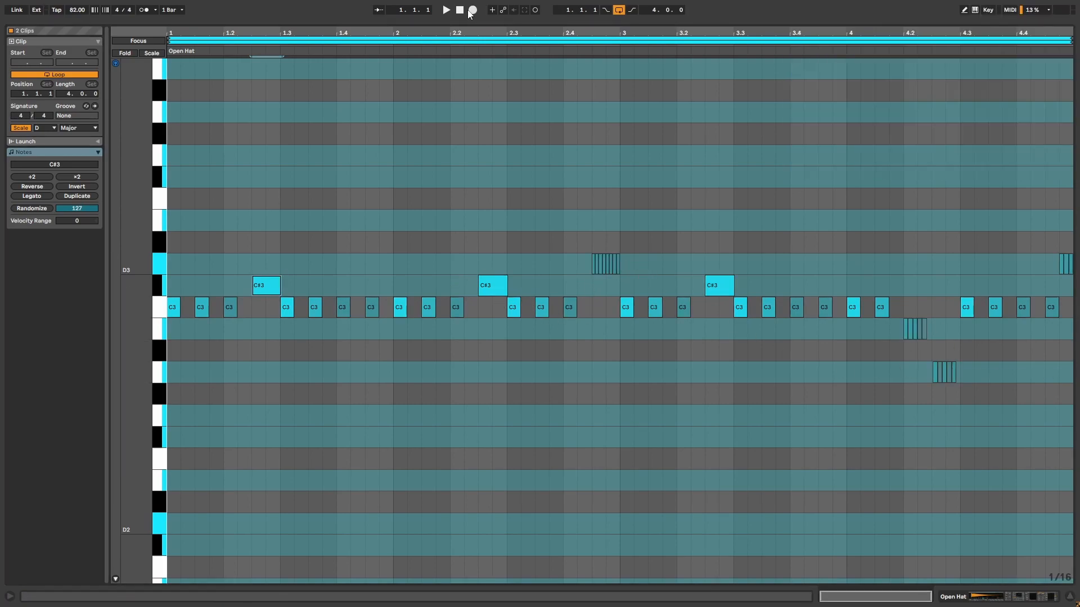
left_click(445, 10)
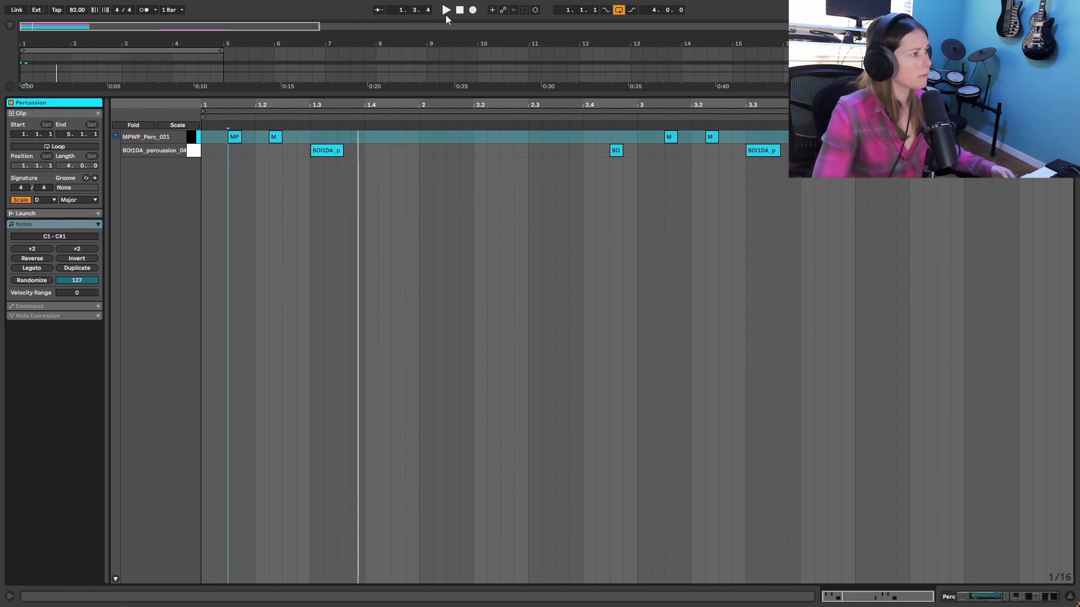
left_click(446, 9)
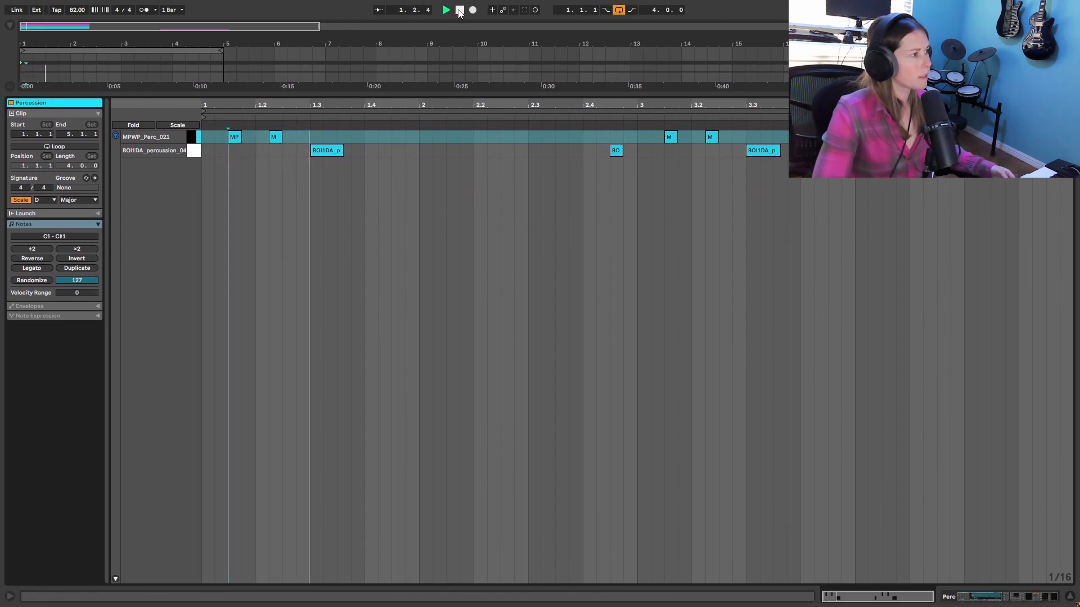
left_click(458, 10)
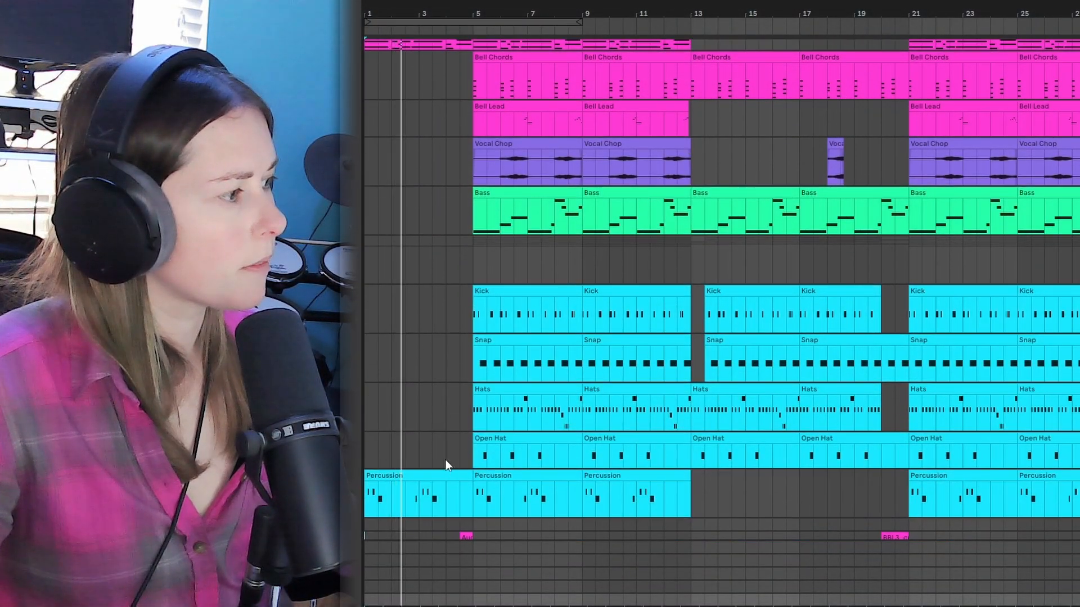
scroll("down", 3)
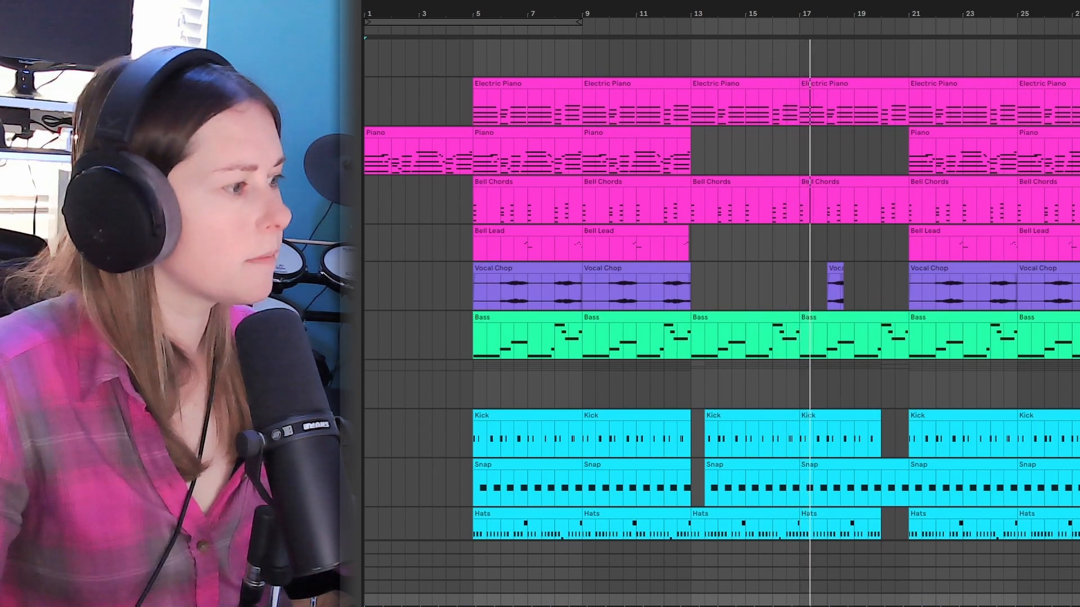
scroll("down", 3)
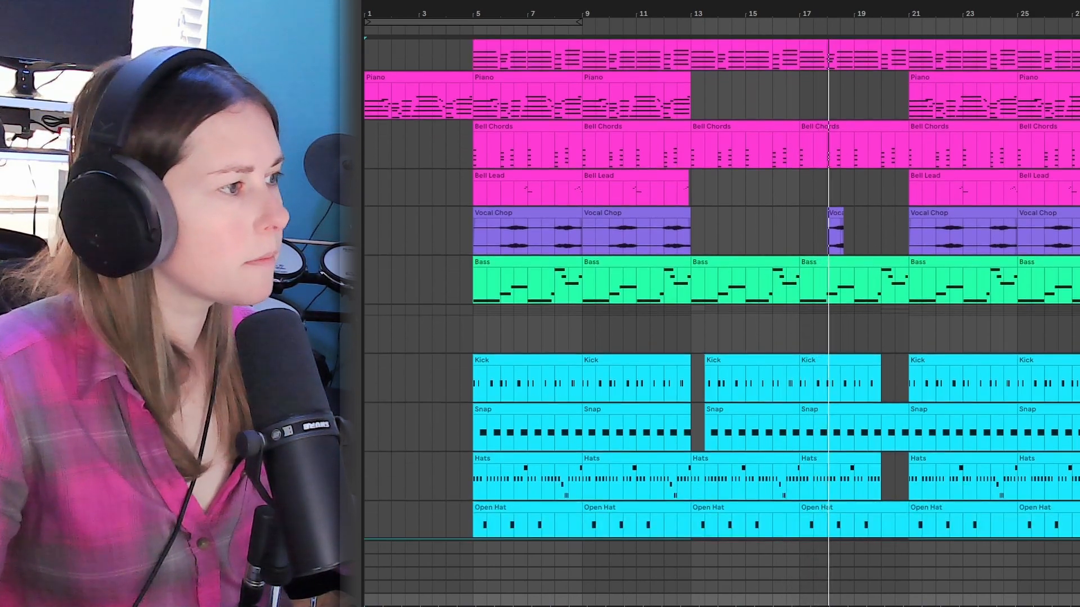